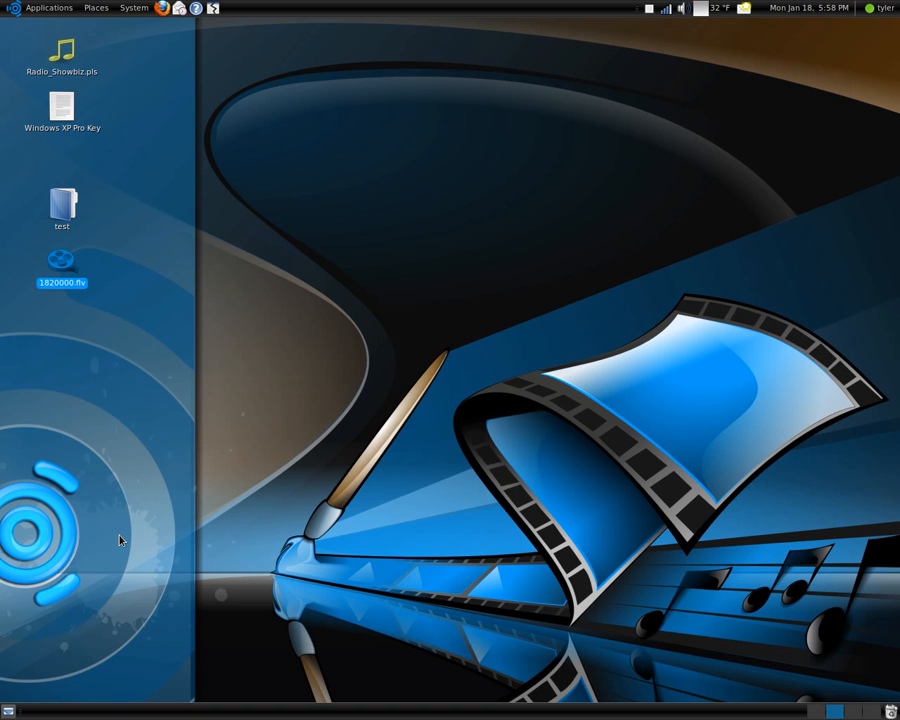
mouse_move(178, 540)
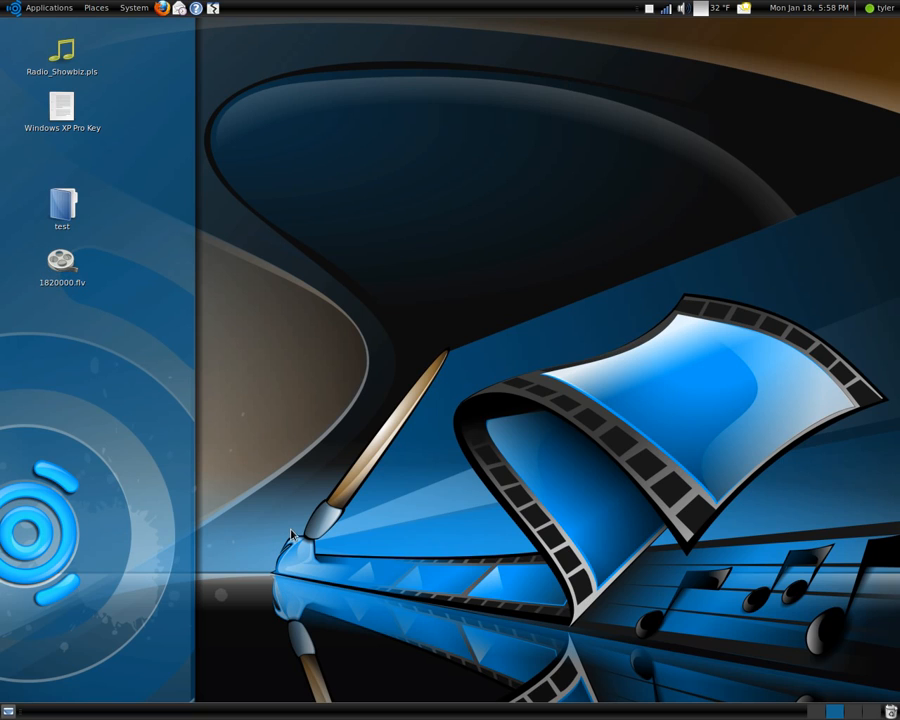
mouse_move(382, 344)
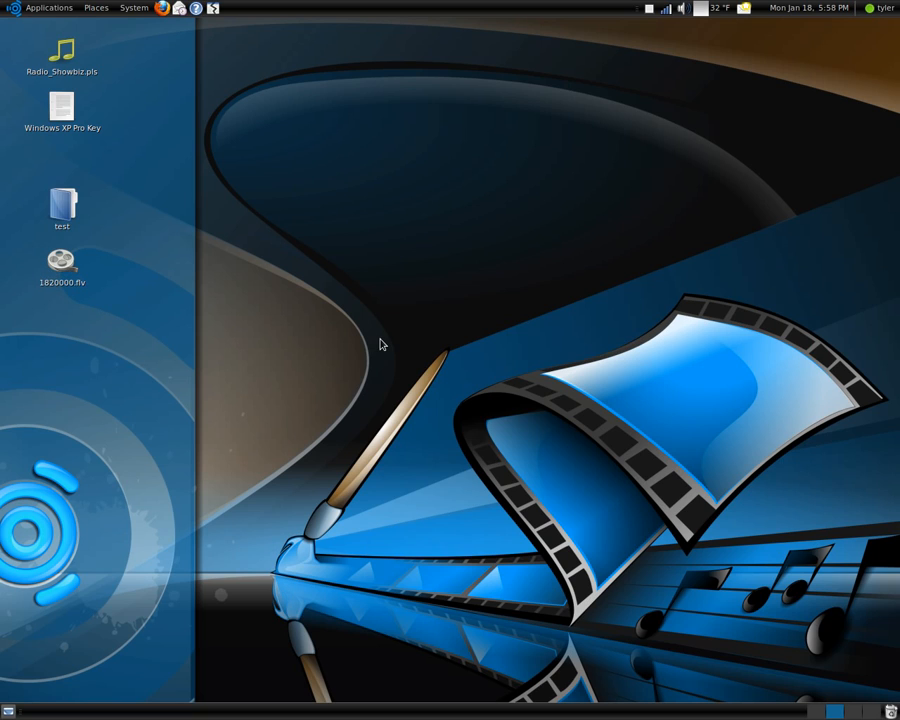
mouse_move(400, 340)
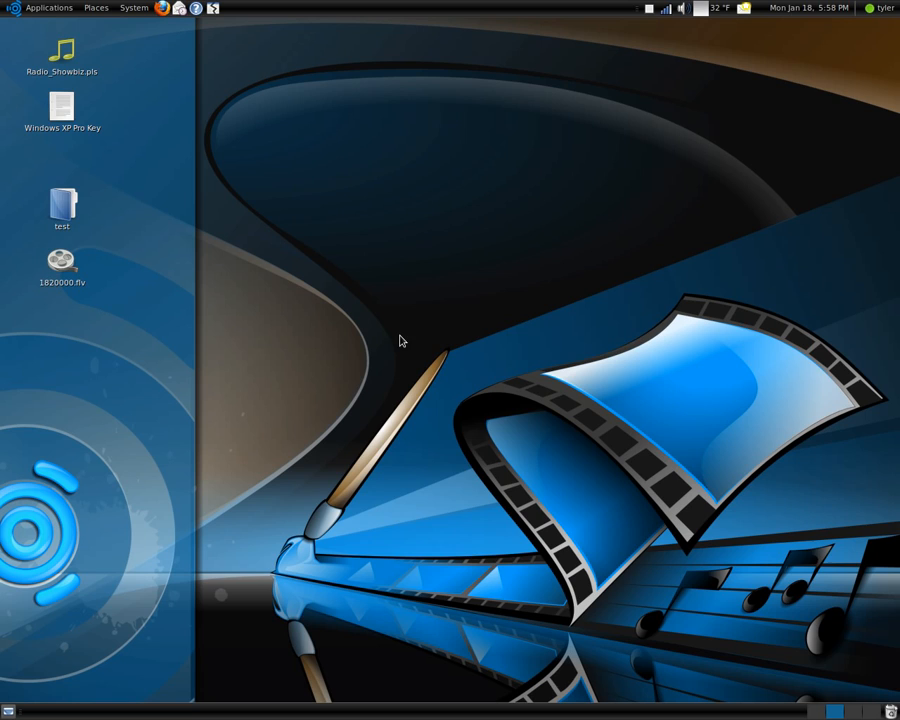
mouse_move(516, 444)
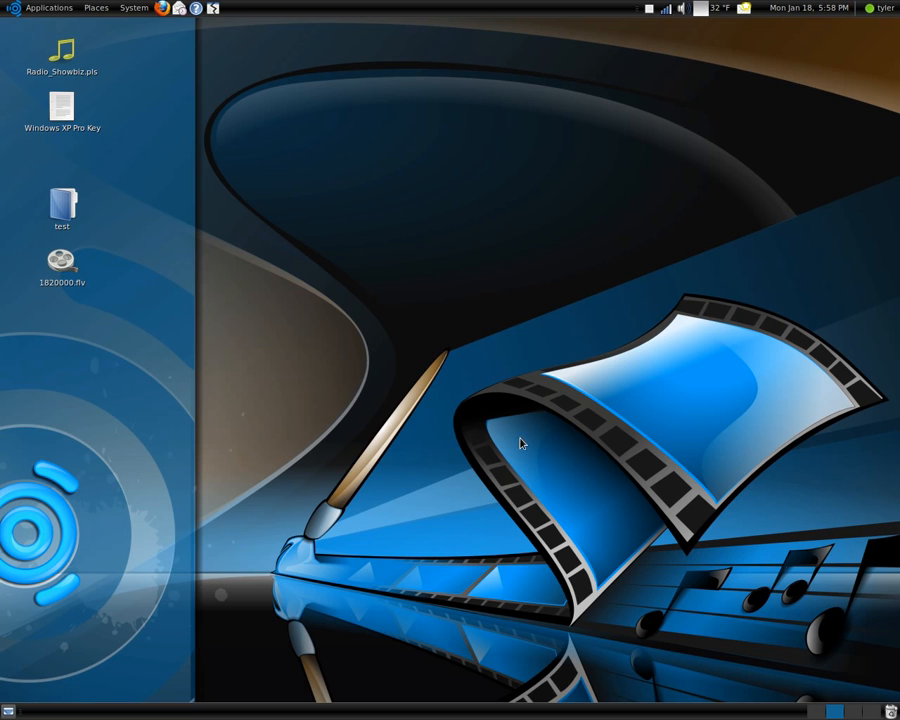
mouse_move(582, 350)
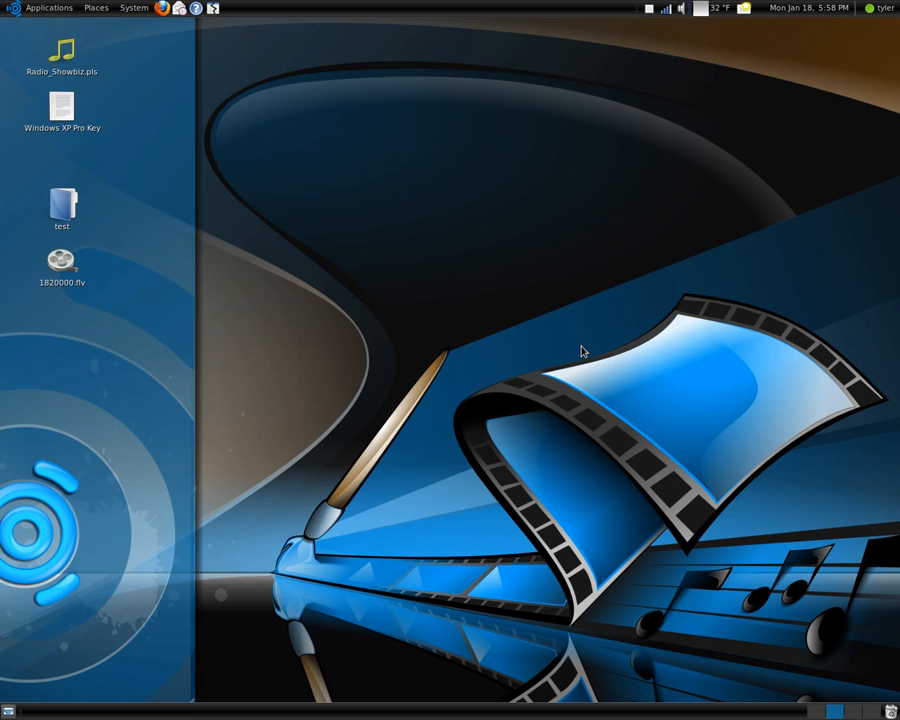
mouse_move(572, 340)
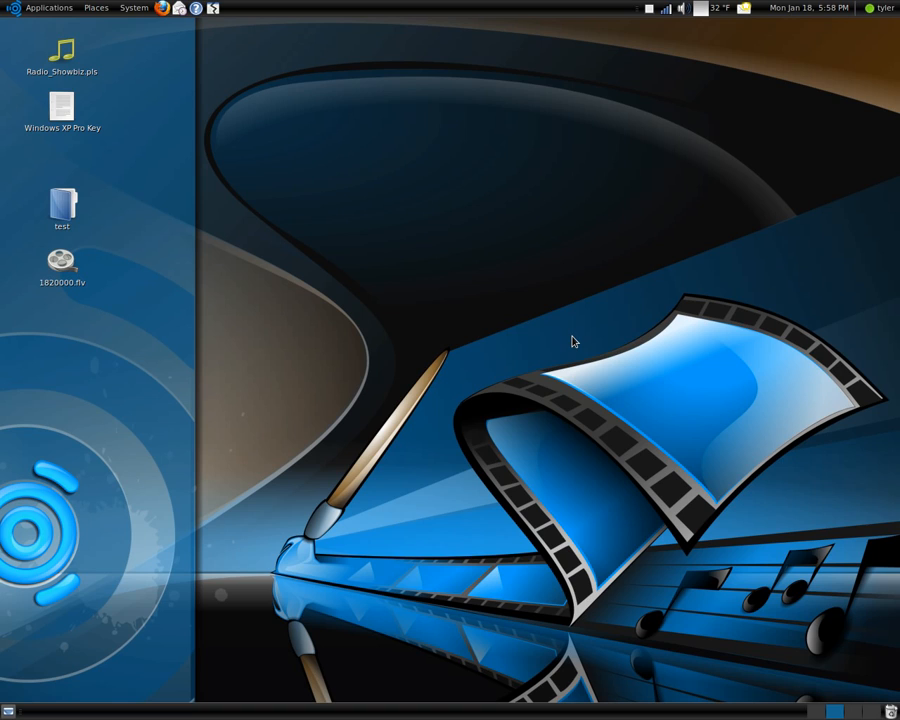
mouse_move(580, 332)
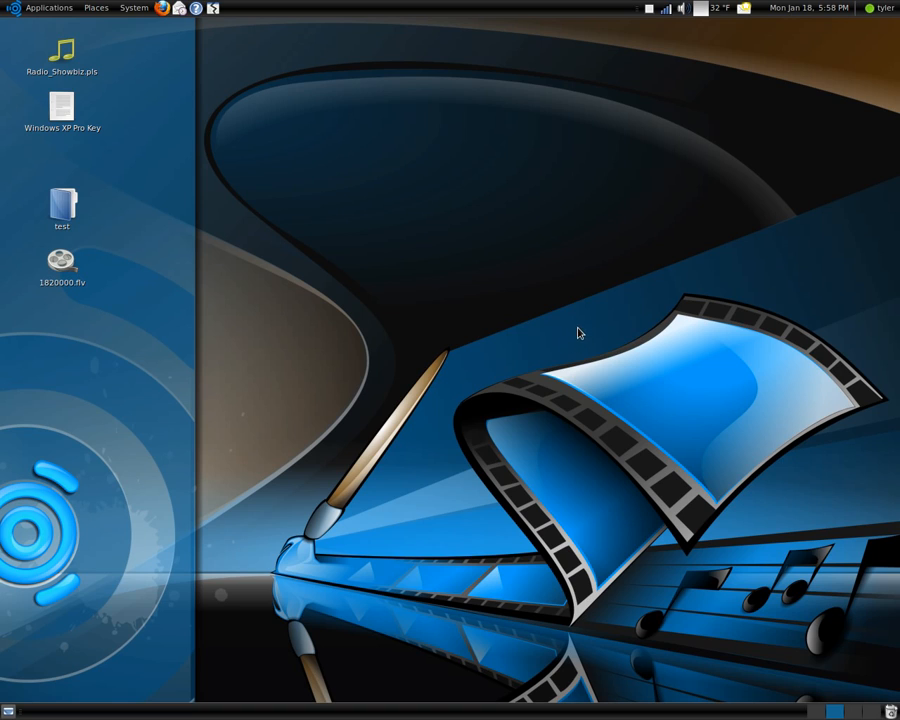
mouse_move(526, 322)
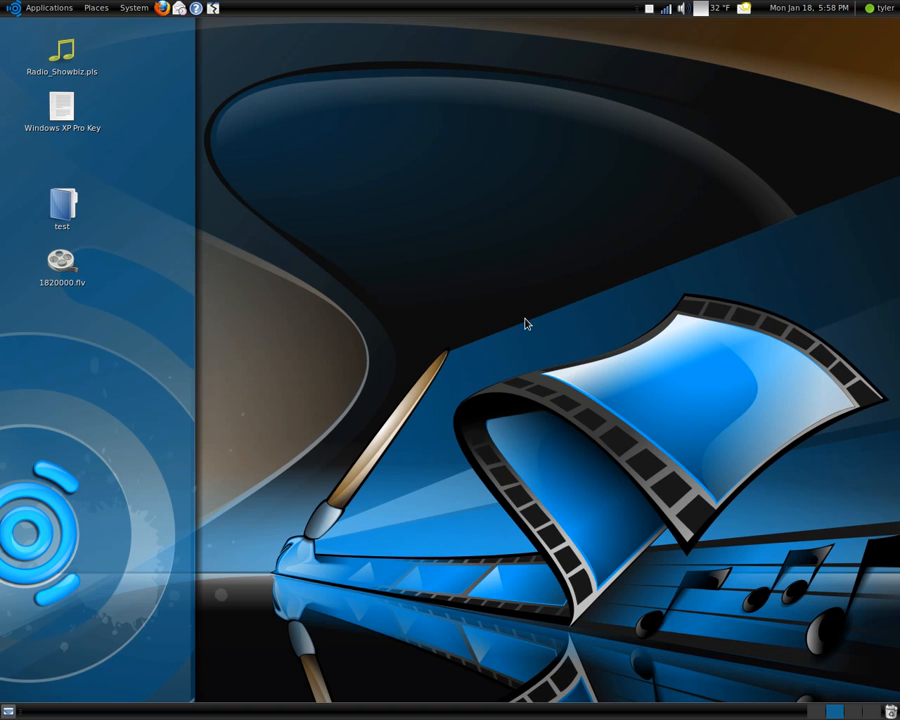
Launch a program from the Applications menu and dismiss the administrator password prompt
left_click(48, 8)
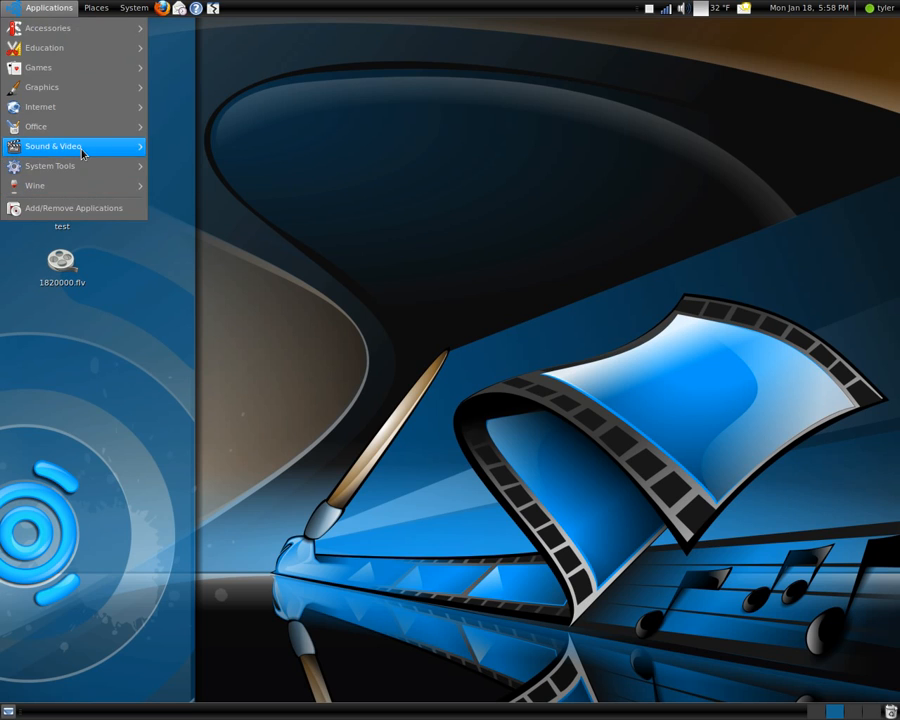
left_click(504, 204)
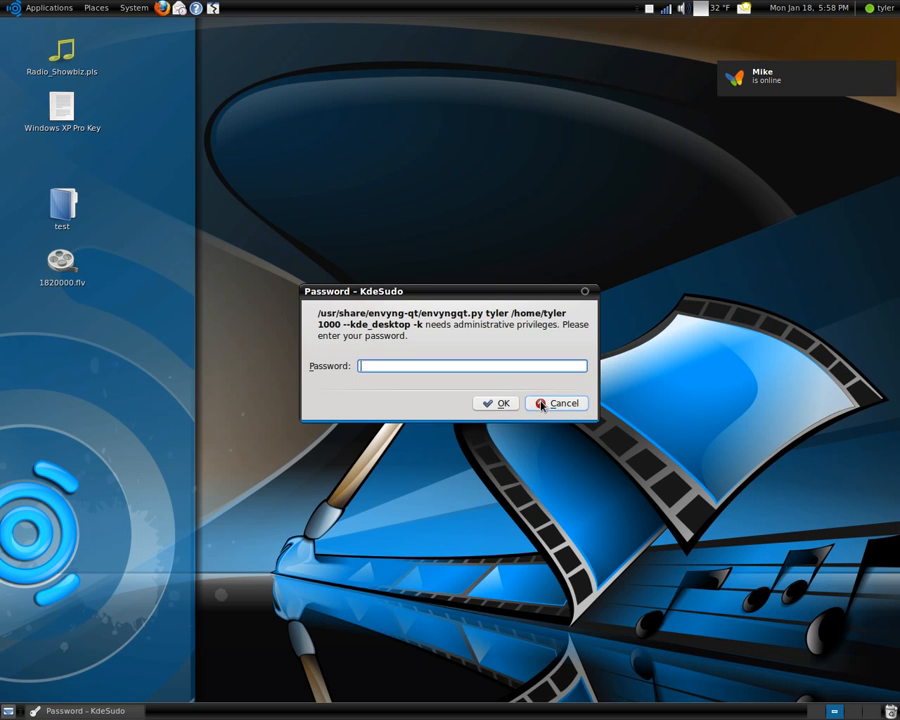
left_click(556, 404)
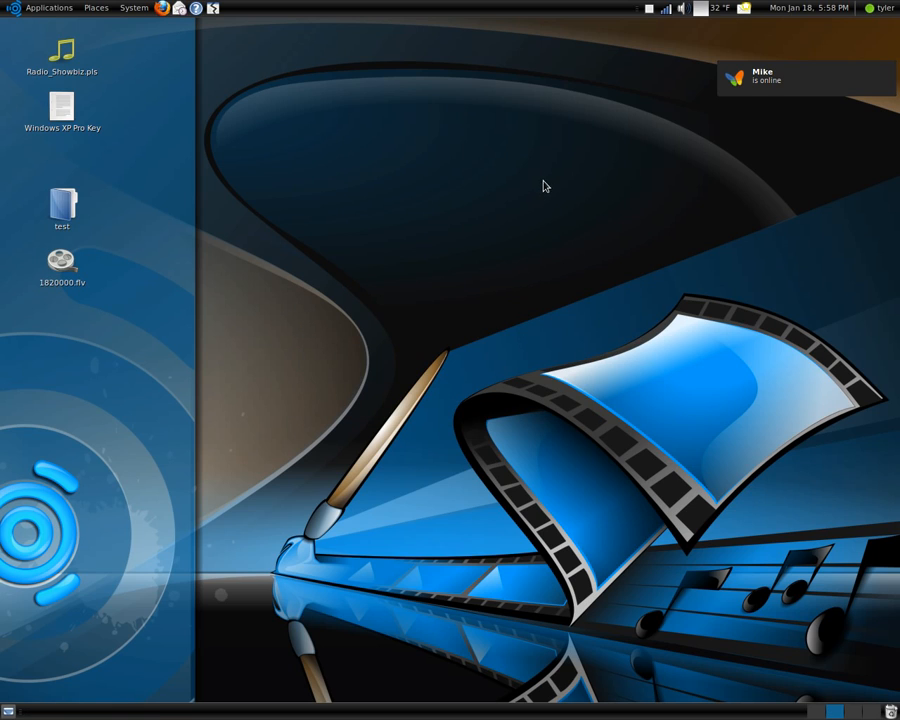
mouse_move(540, 212)
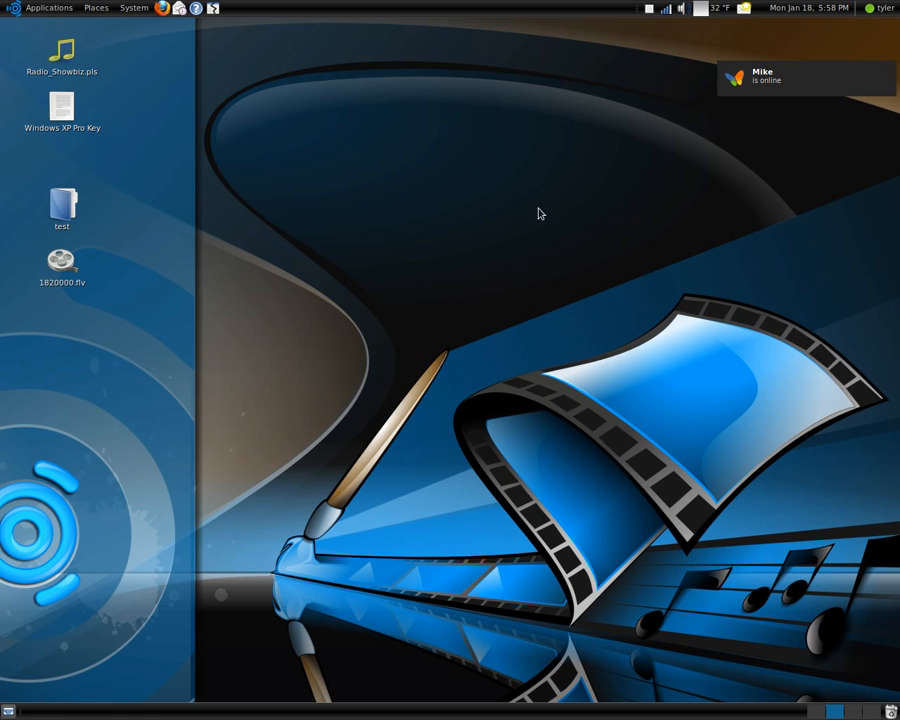
mouse_move(360, 364)
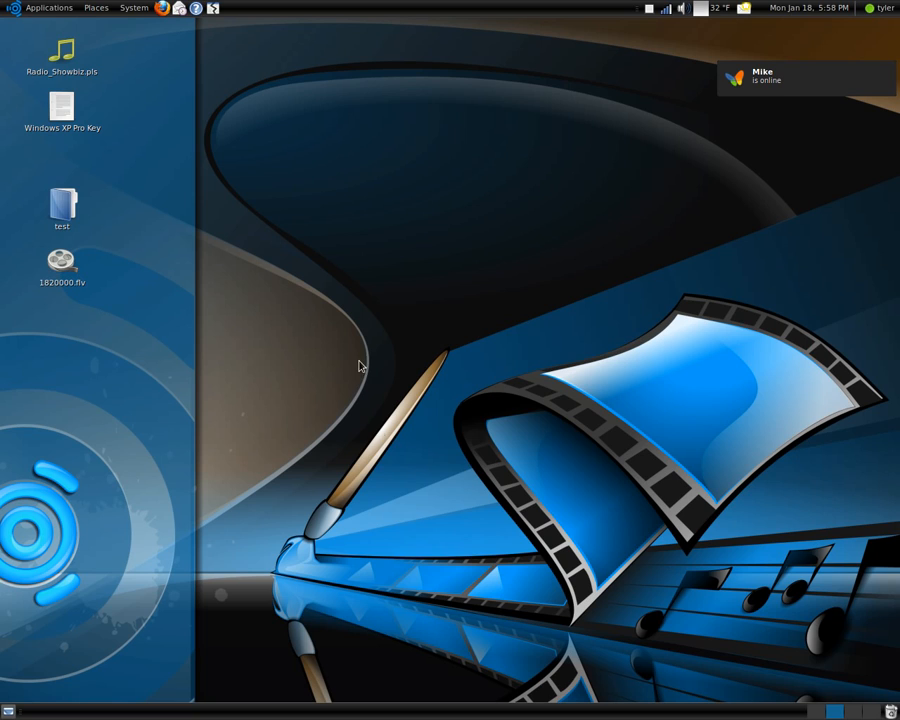
mouse_move(512, 452)
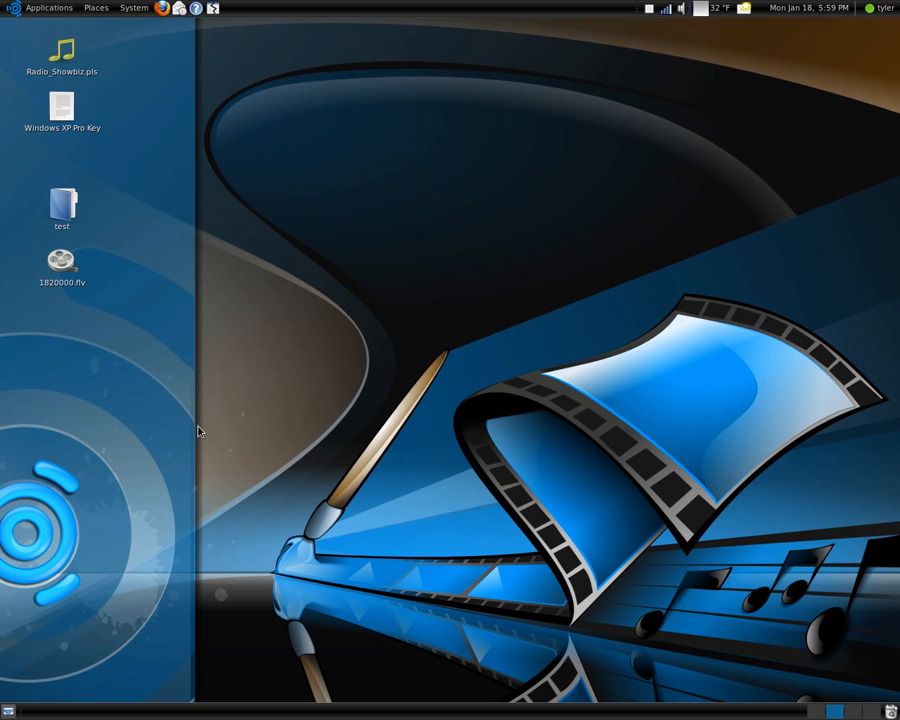
mouse_move(206, 398)
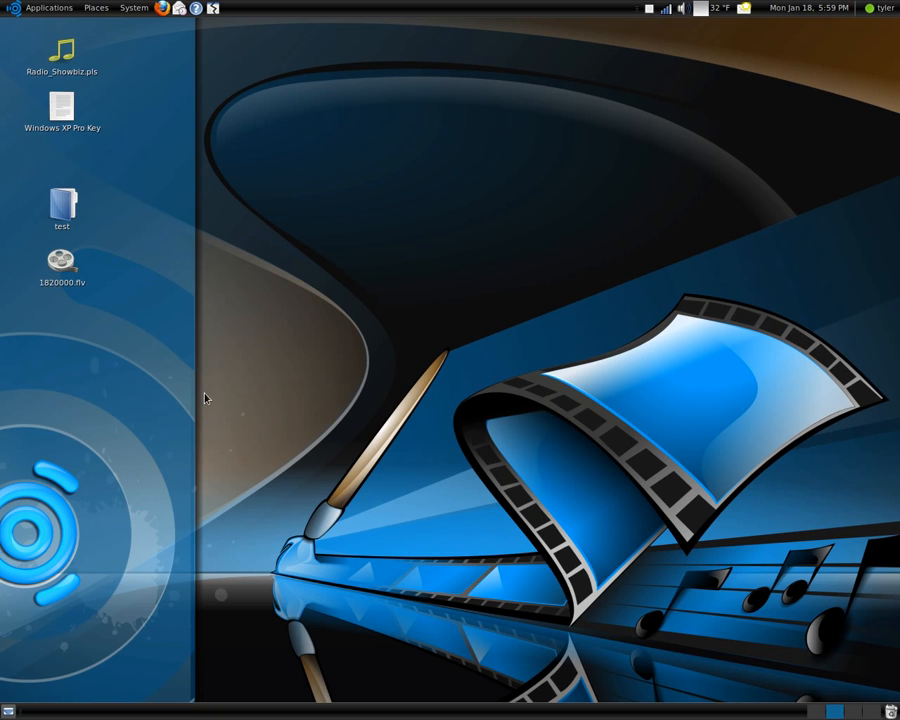
mouse_move(212, 394)
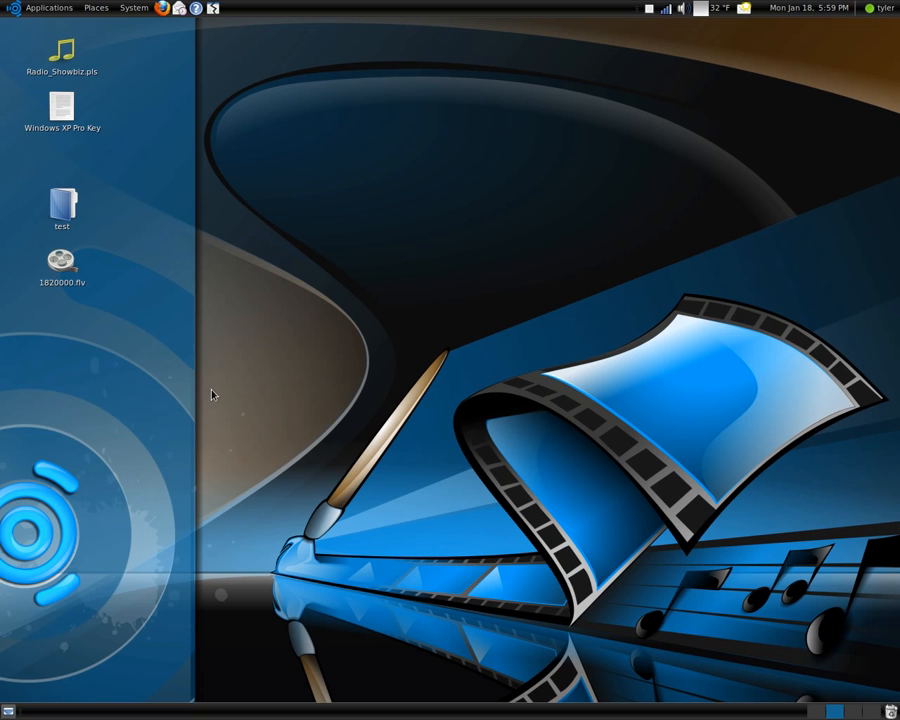
mouse_move(232, 370)
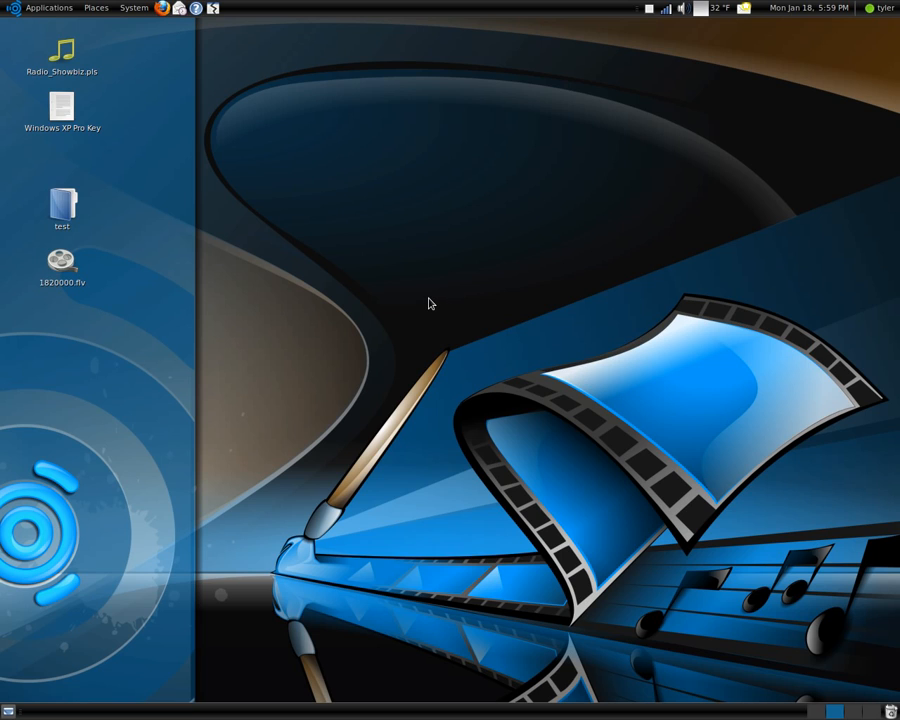
mouse_move(412, 276)
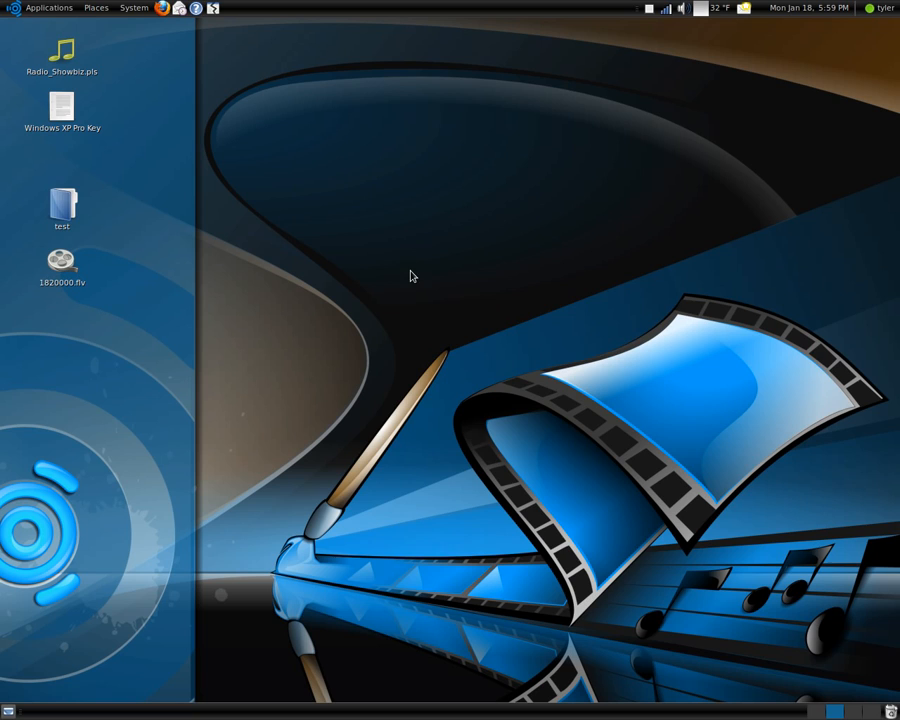
mouse_move(428, 276)
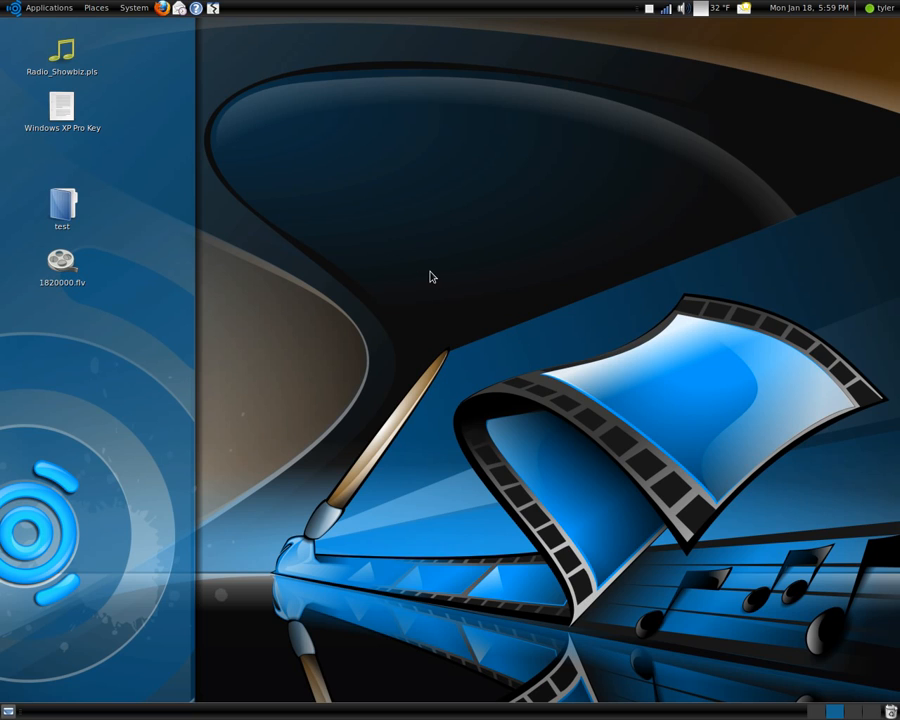
Reach Appearance Preferences' Visual Effects settings via the desktop and System menus
right_click(432, 276)
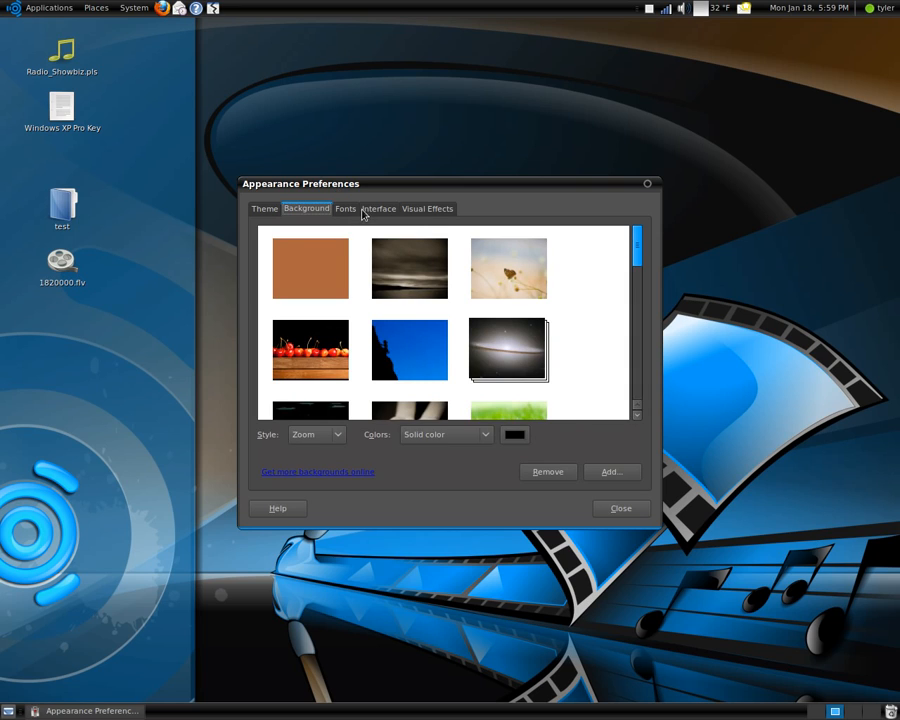
left_click(426, 208)
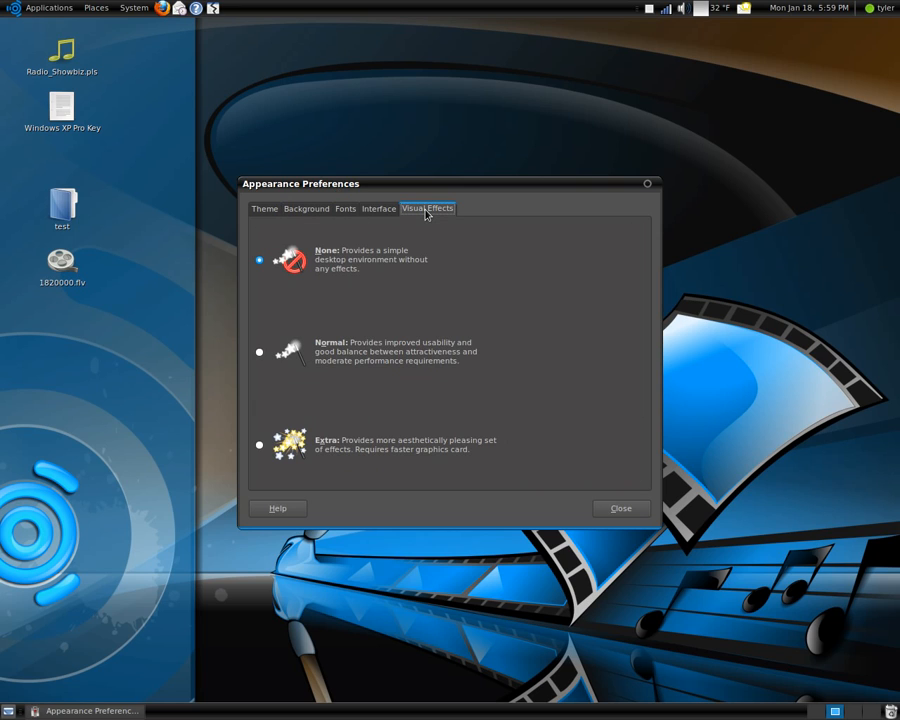
left_click(136, 8)
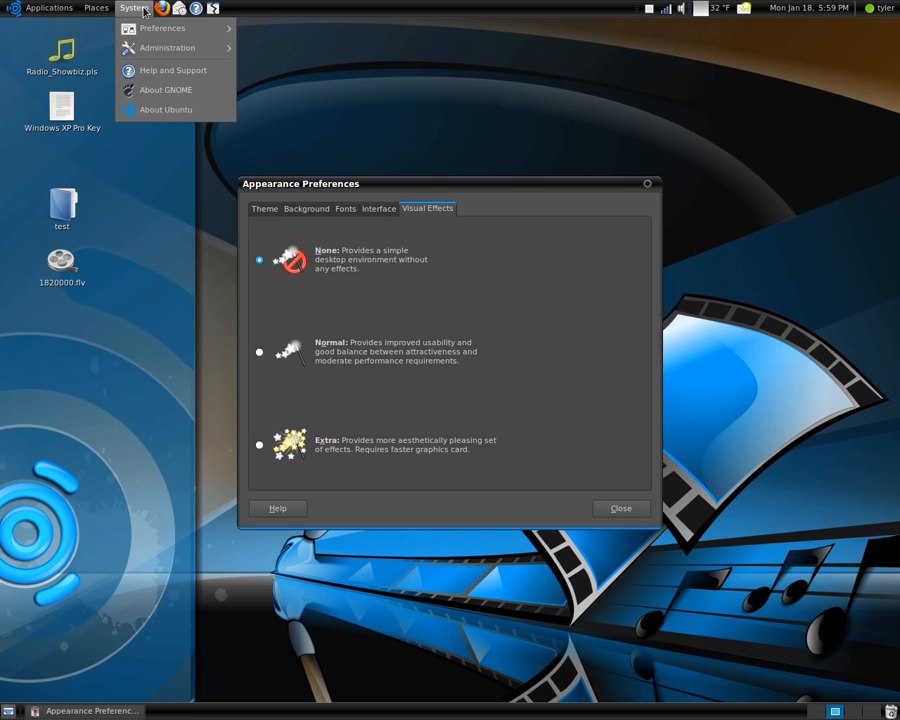
left_click(168, 24)
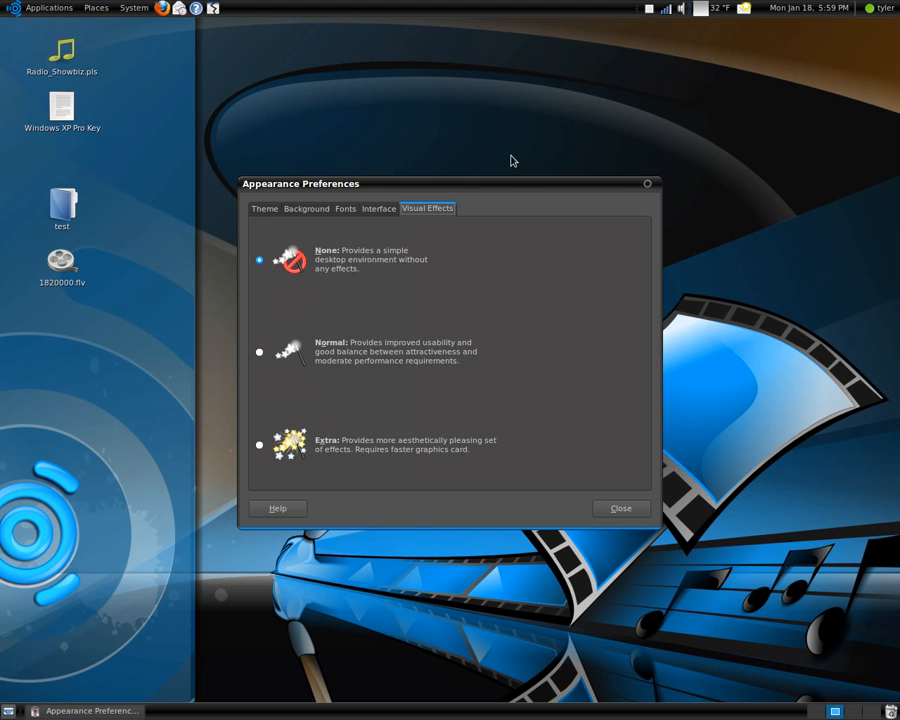
mouse_move(270, 218)
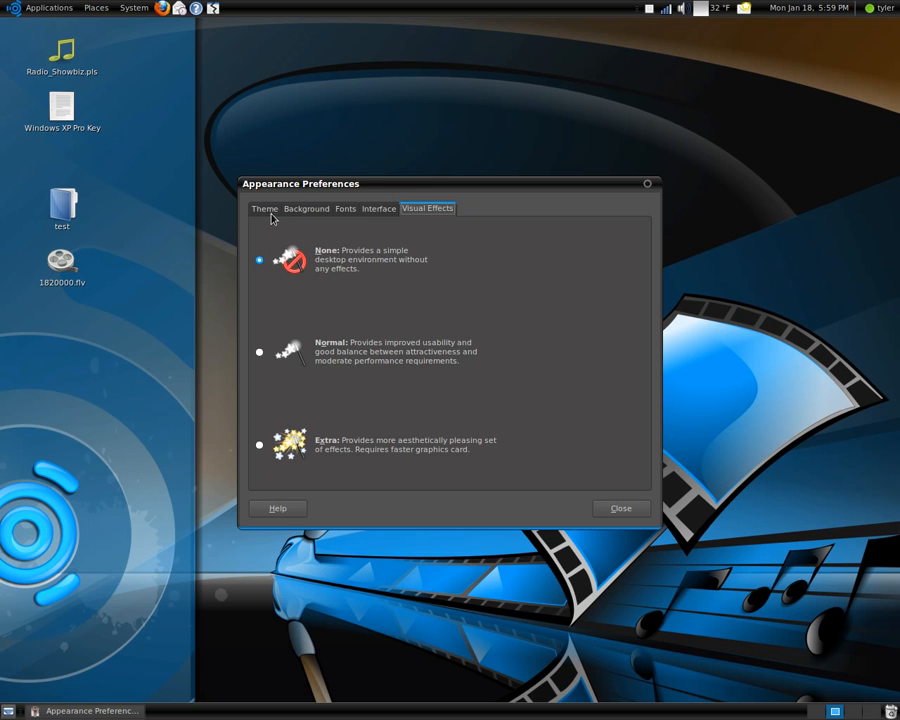
mouse_move(440, 246)
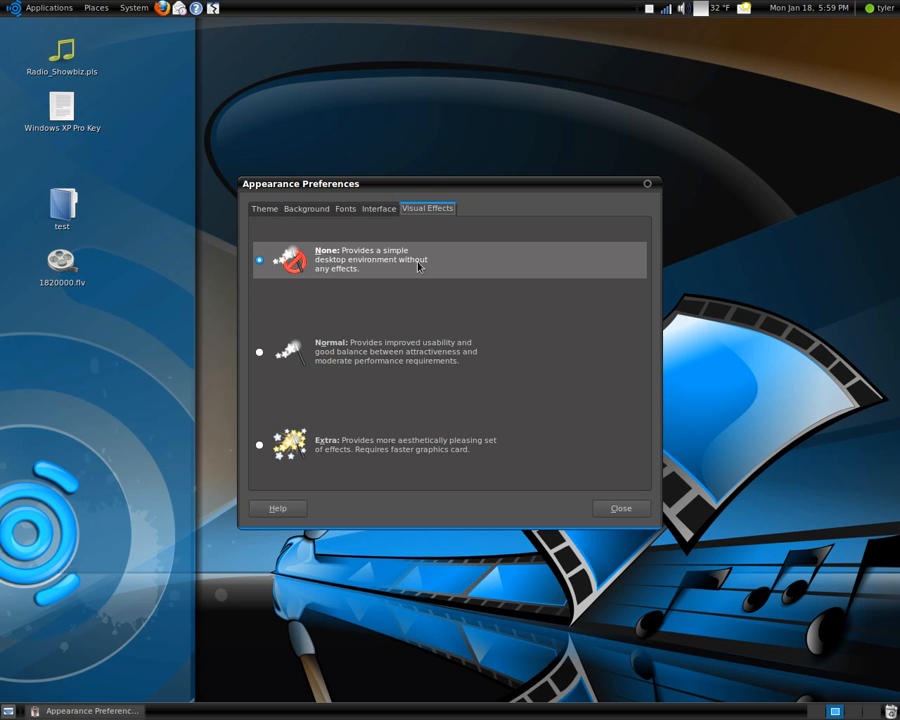
mouse_move(398, 268)
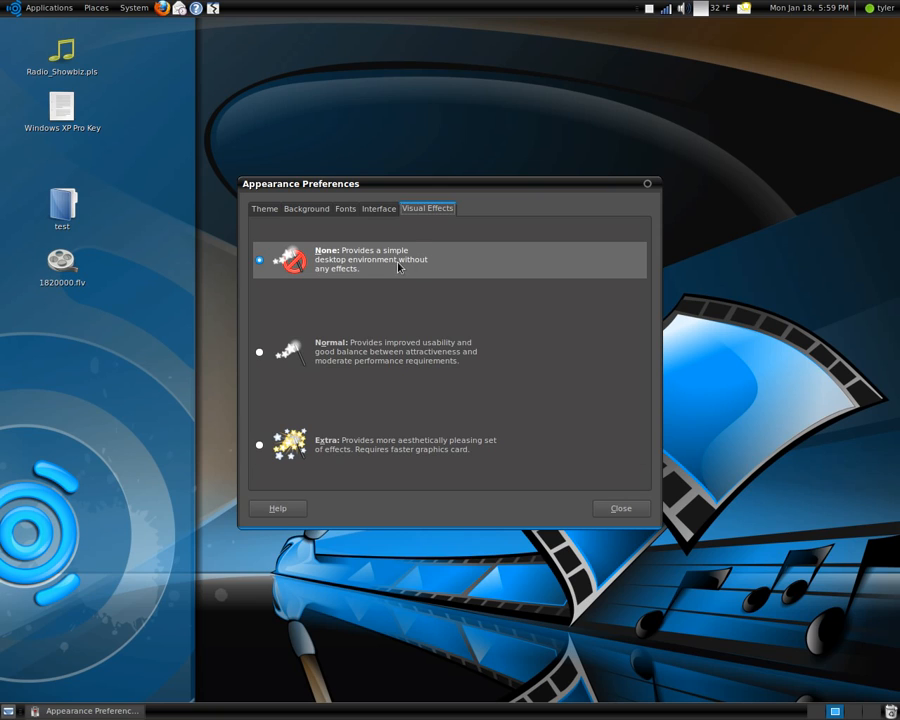
mouse_move(370, 444)
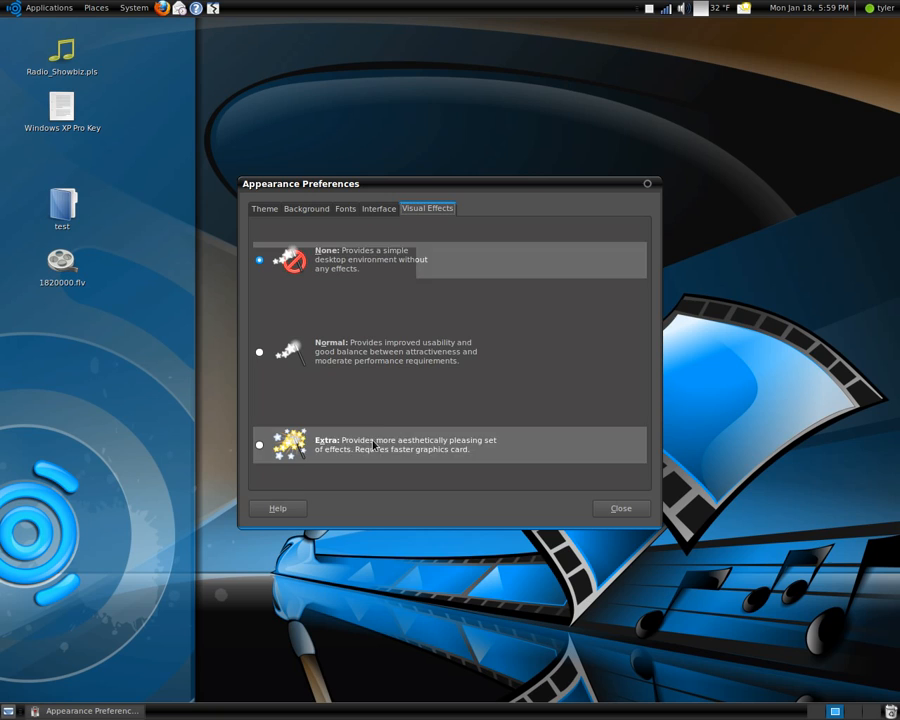
mouse_move(430, 136)
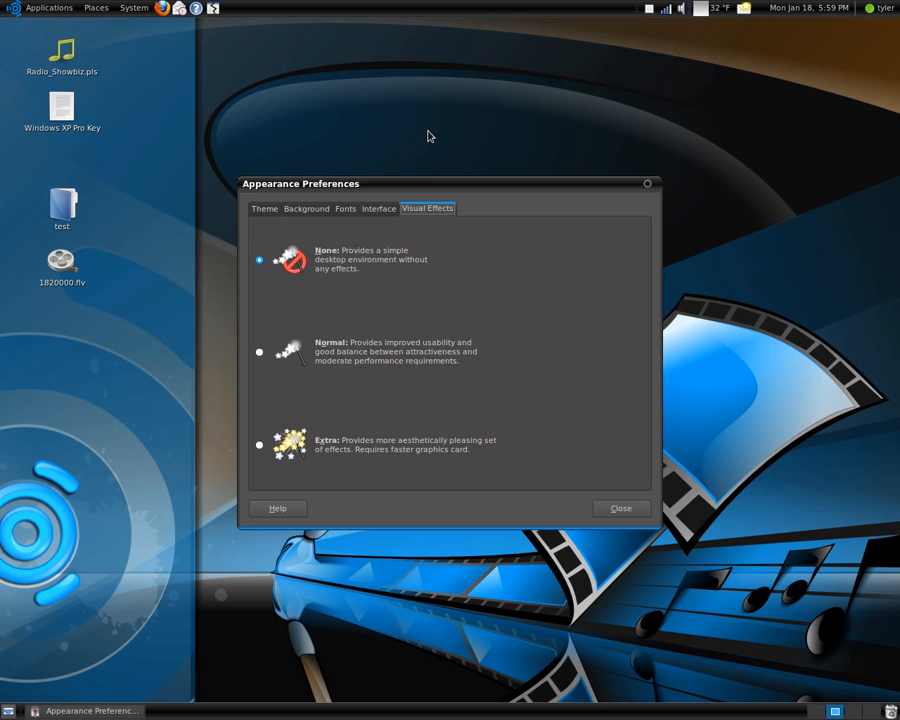
mouse_move(620, 132)
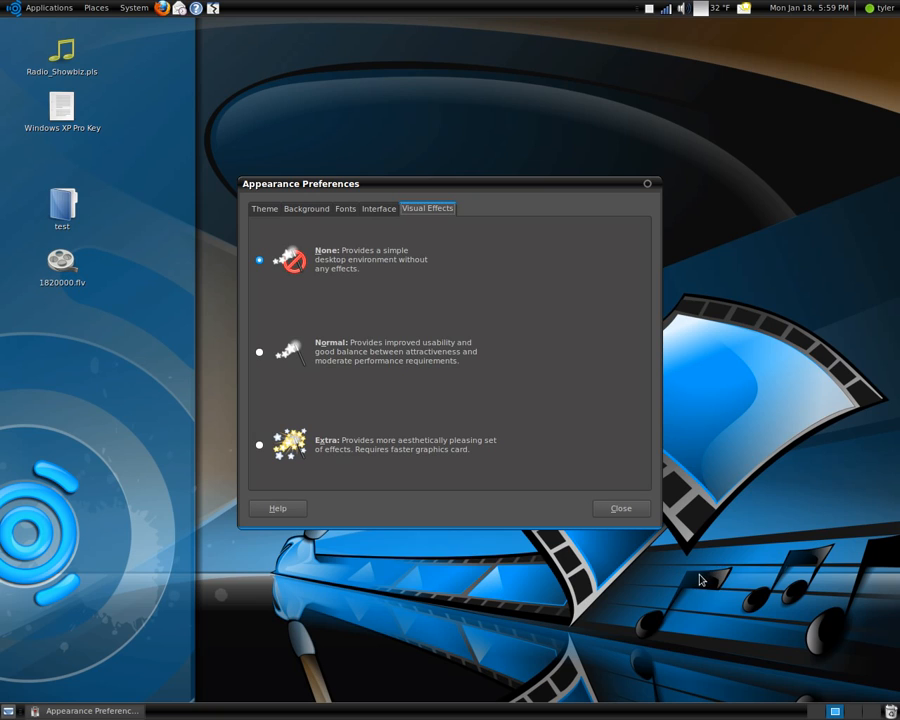
mouse_move(736, 228)
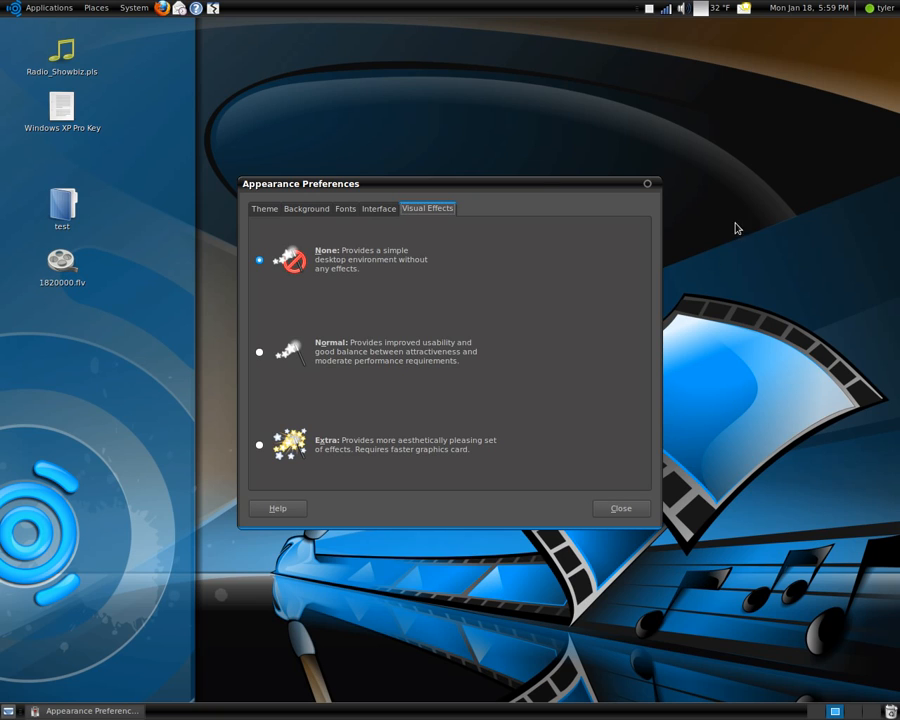
mouse_move(372, 308)
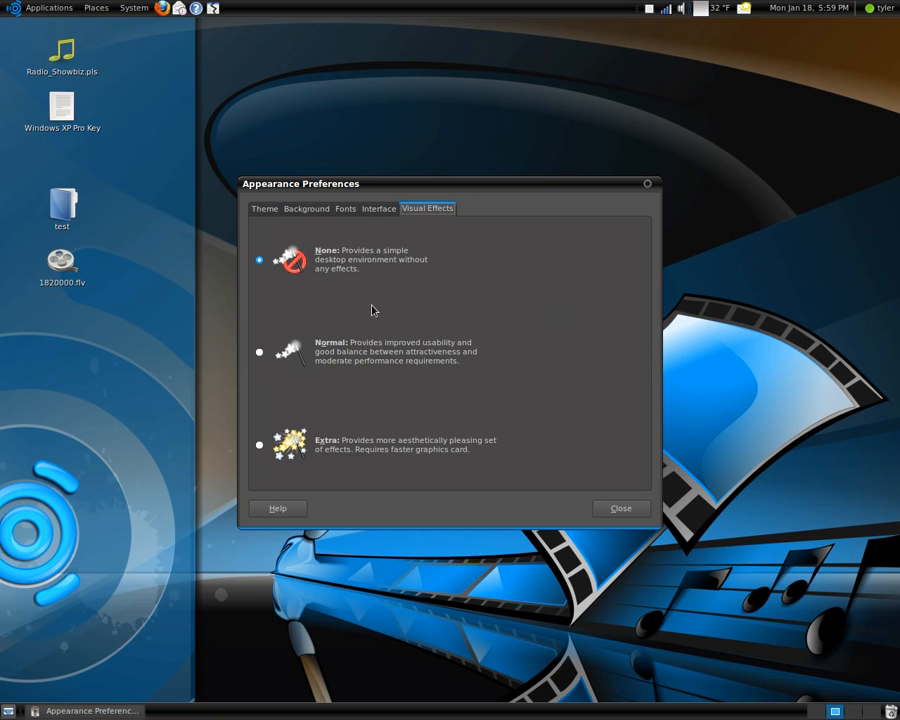
mouse_move(320, 320)
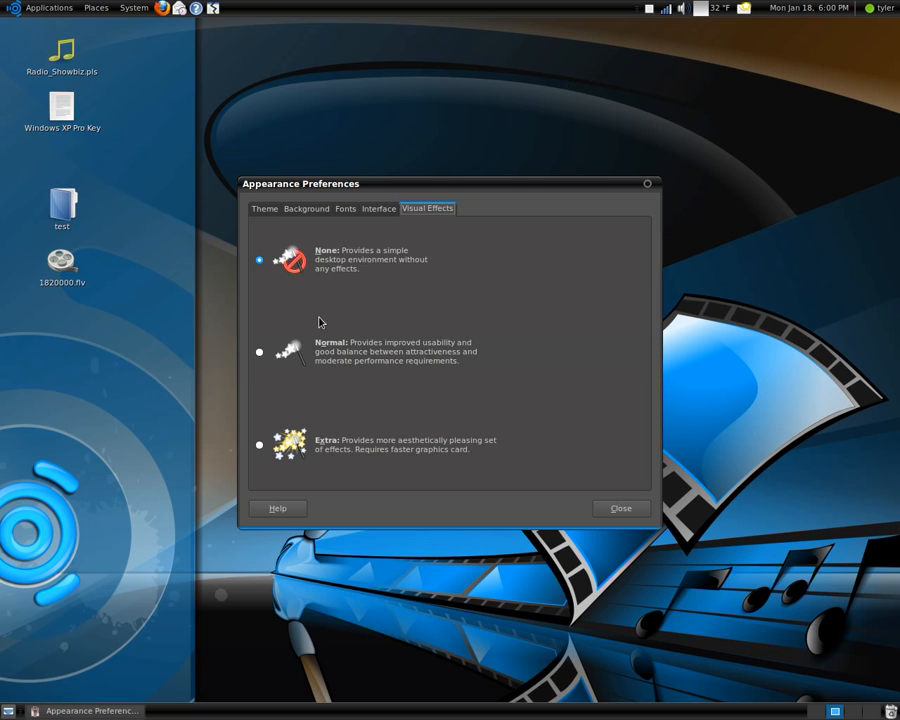
mouse_move(792, 324)
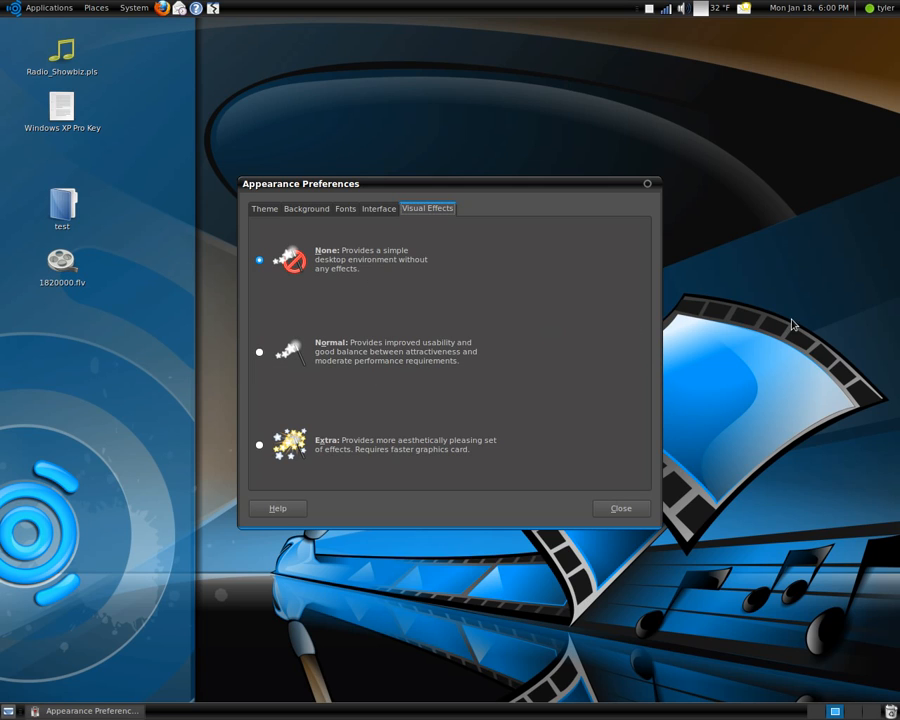
mouse_move(182, 328)
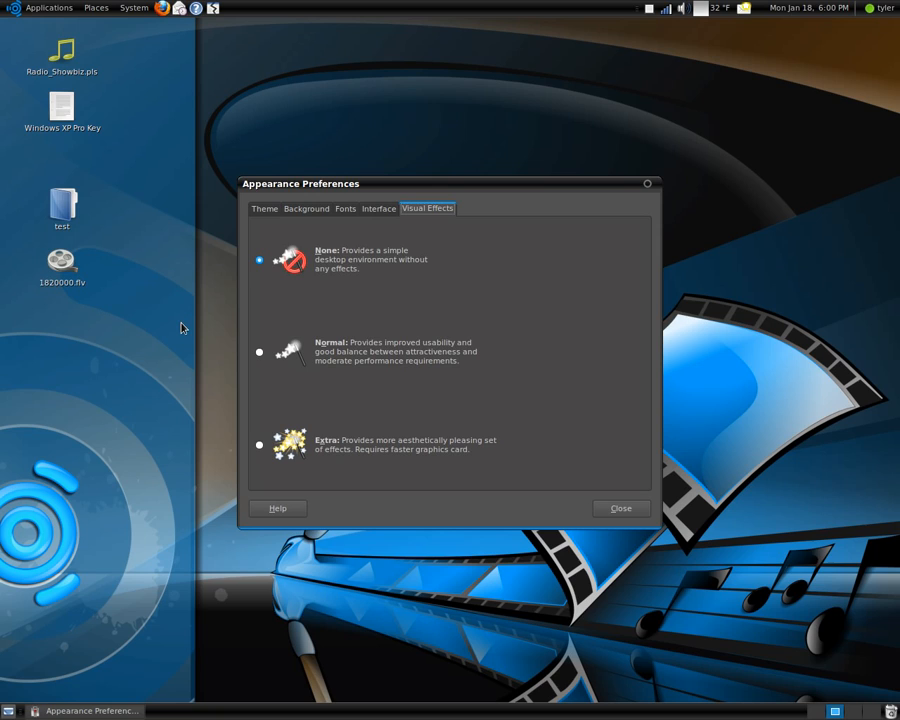
mouse_move(184, 320)
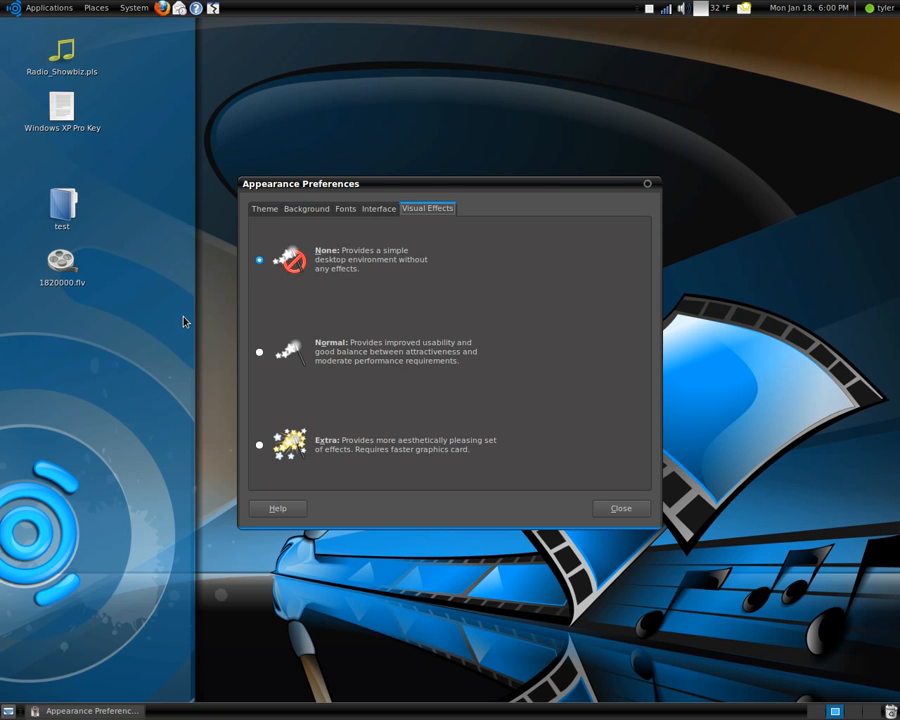
mouse_move(186, 316)
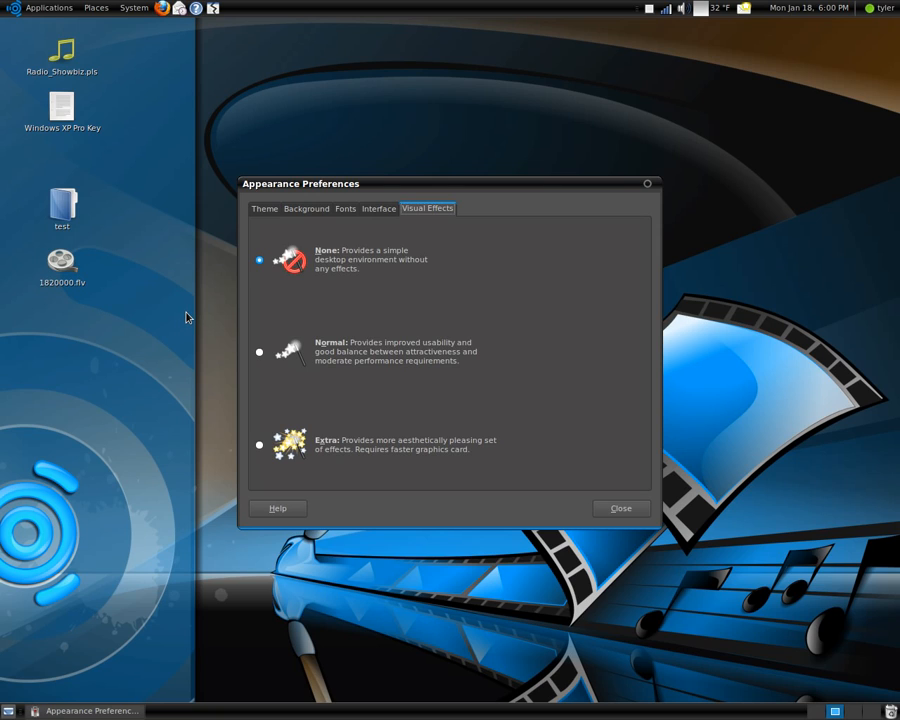
Keep Visual Effects at None, glance at the Theme tab, and close Appearance Preferences
left_click(350, 260)
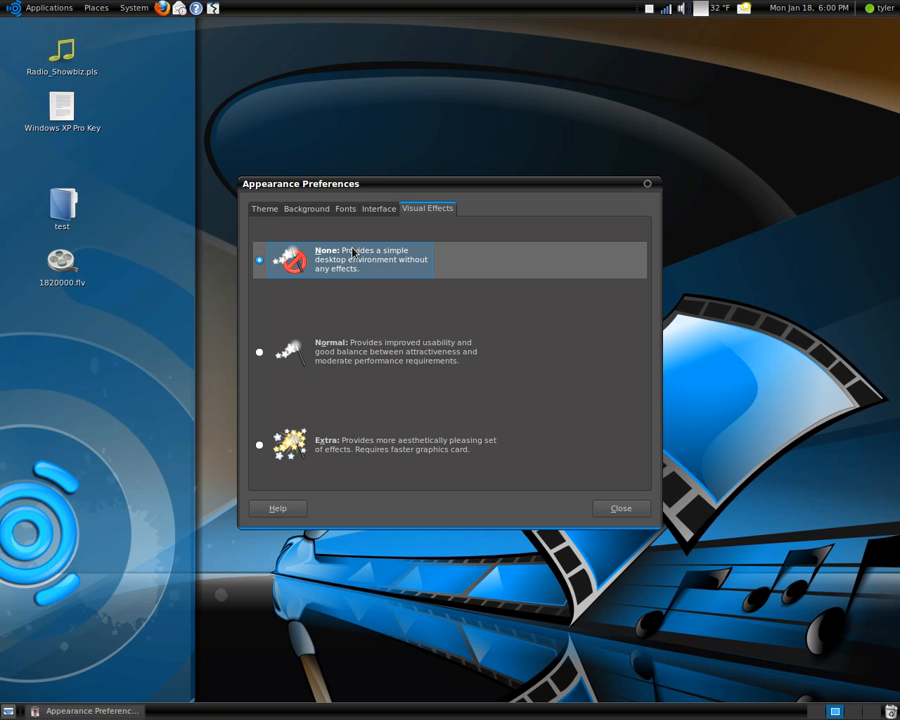
mouse_move(622, 218)
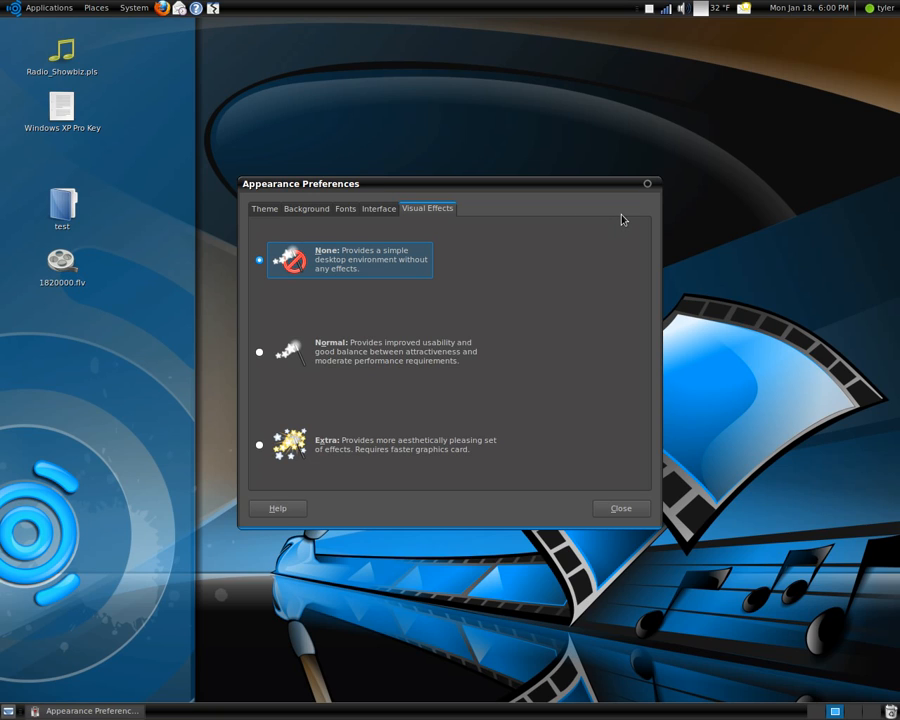
mouse_move(352, 198)
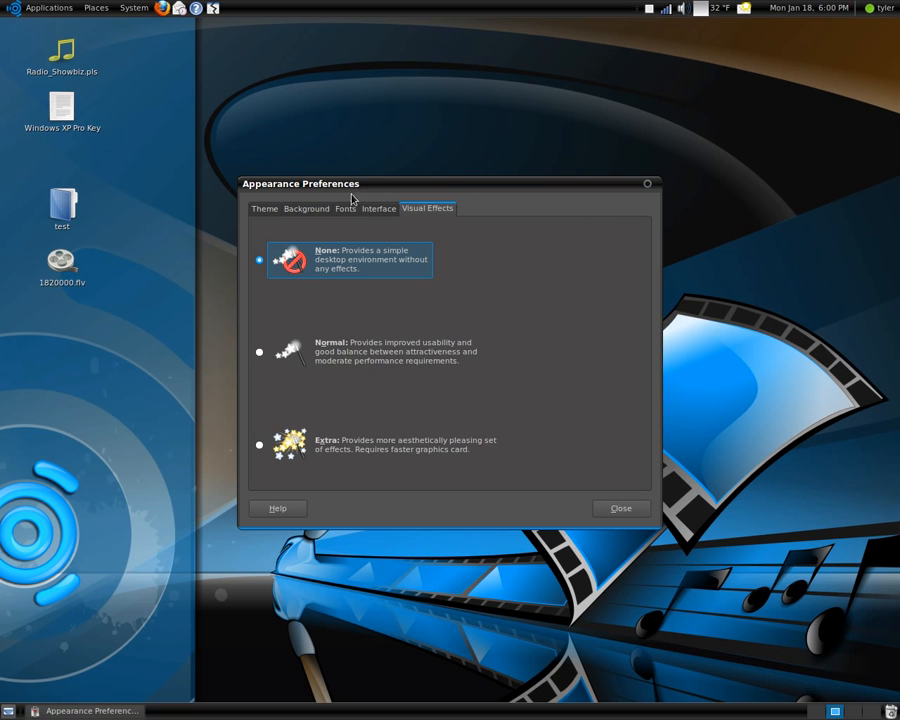
left_click(264, 208)
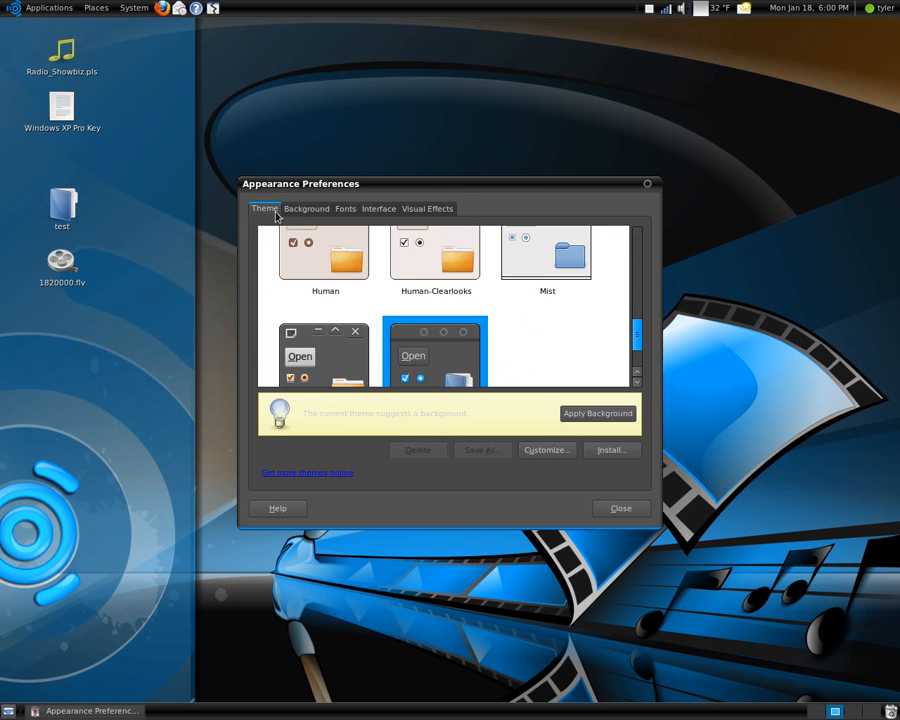
left_click(428, 208)
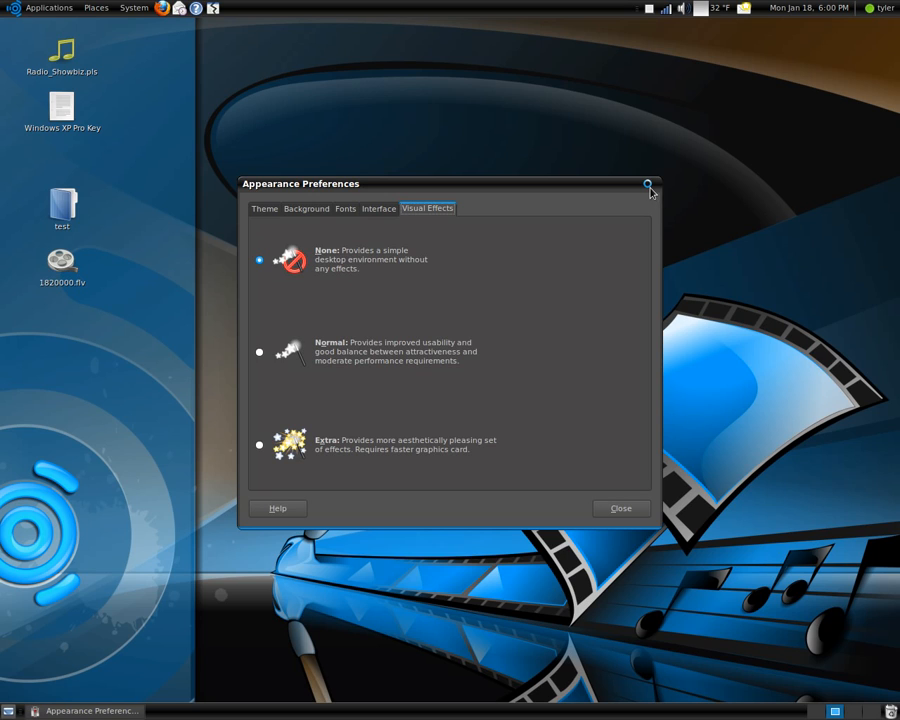
mouse_move(380, 196)
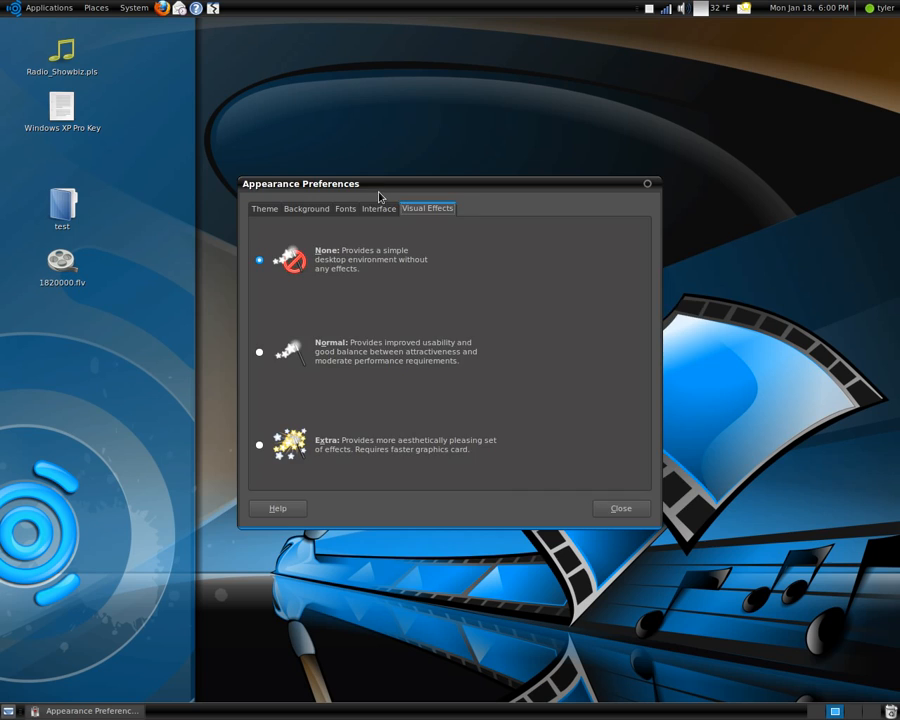
left_click_drag(378, 196, 350, 200)
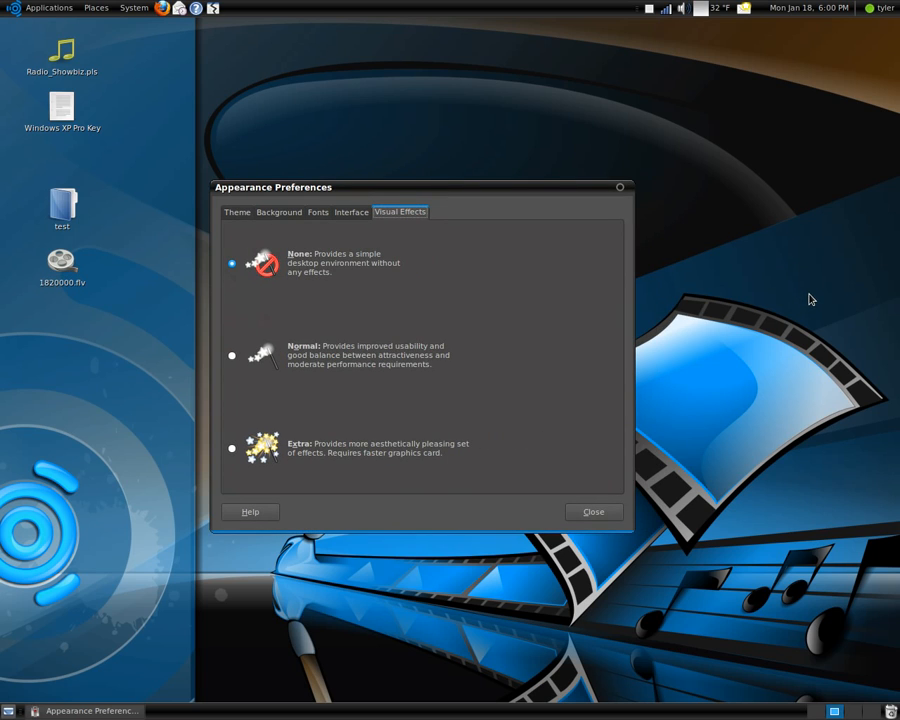
mouse_move(772, 336)
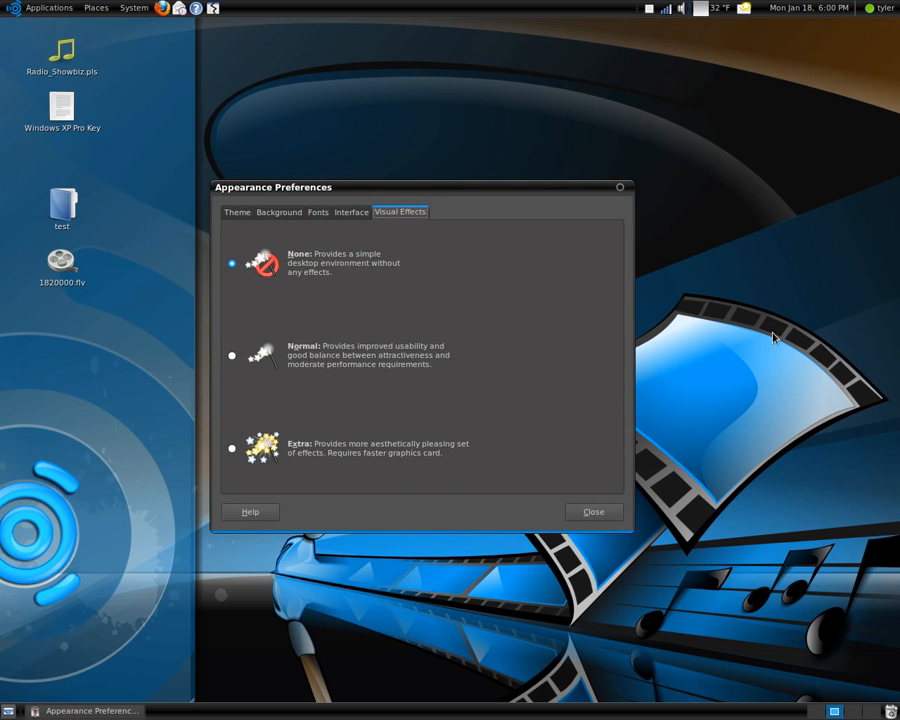
left_click(592, 512)
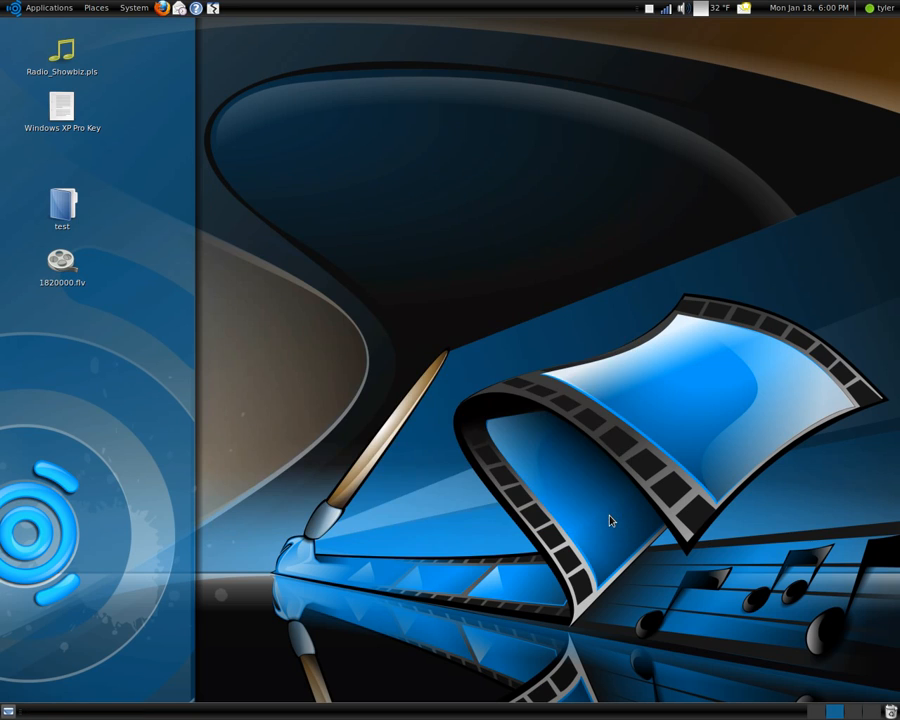